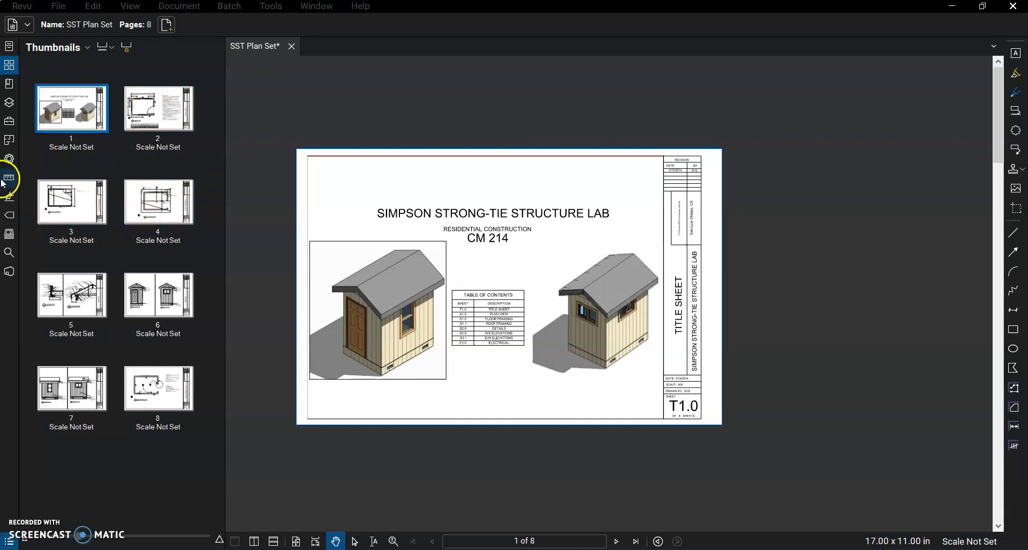
pyautogui.moveTo(22, 172)
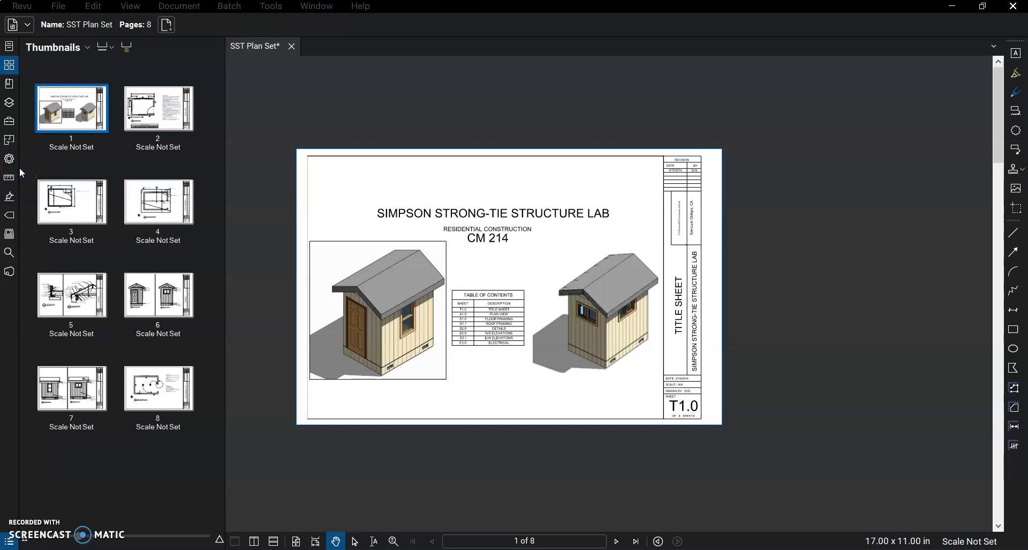
pyautogui.moveTo(279, 250)
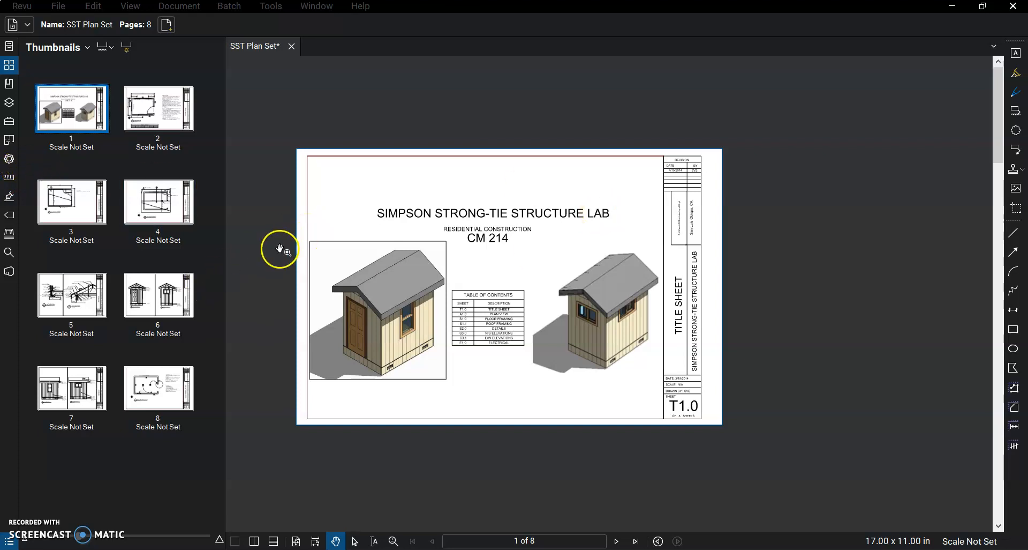
pyautogui.moveTo(301, 256)
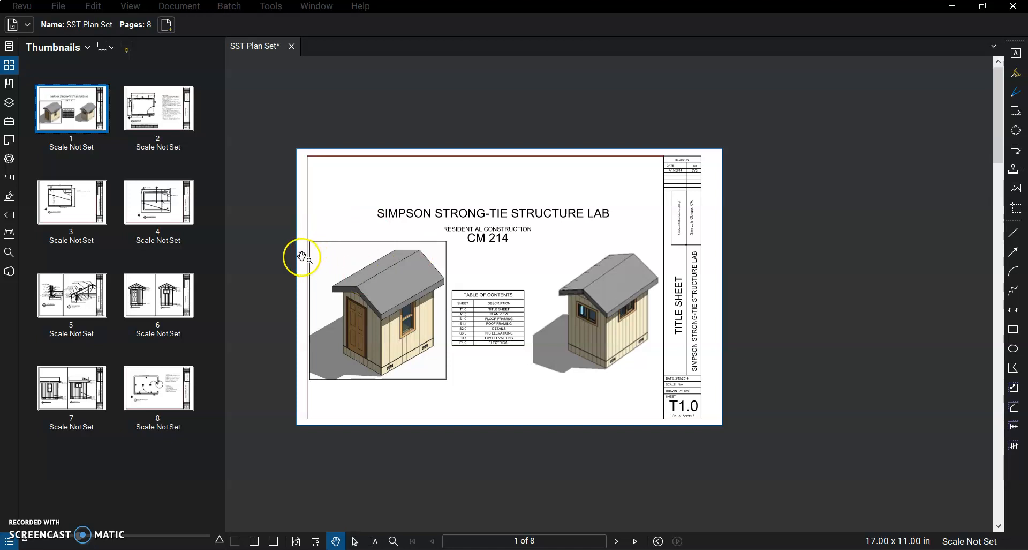
pyautogui.moveTo(263, 82)
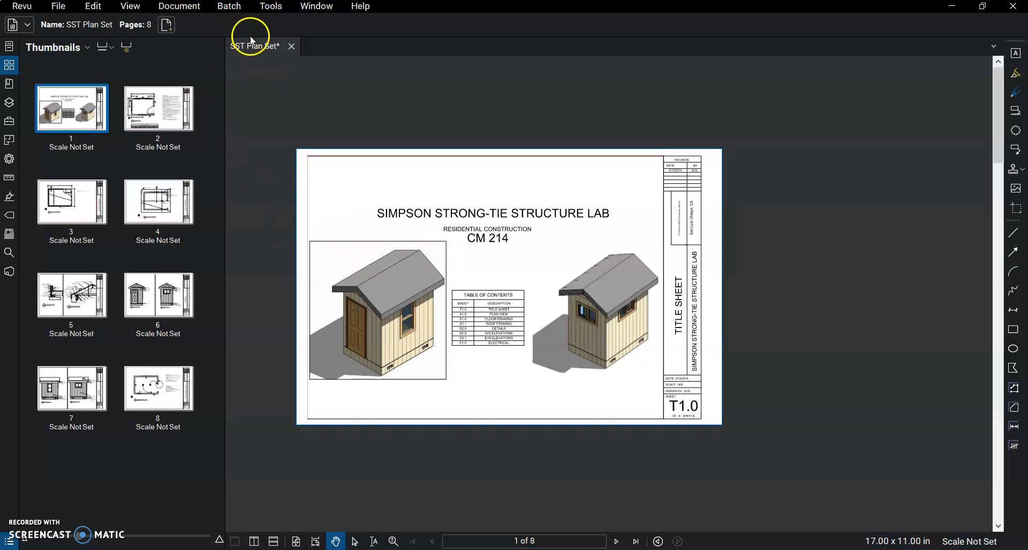
# Step: Configure OCR for all 8 pages with English language and CAD Drawings document type
pyautogui.click(179, 6)
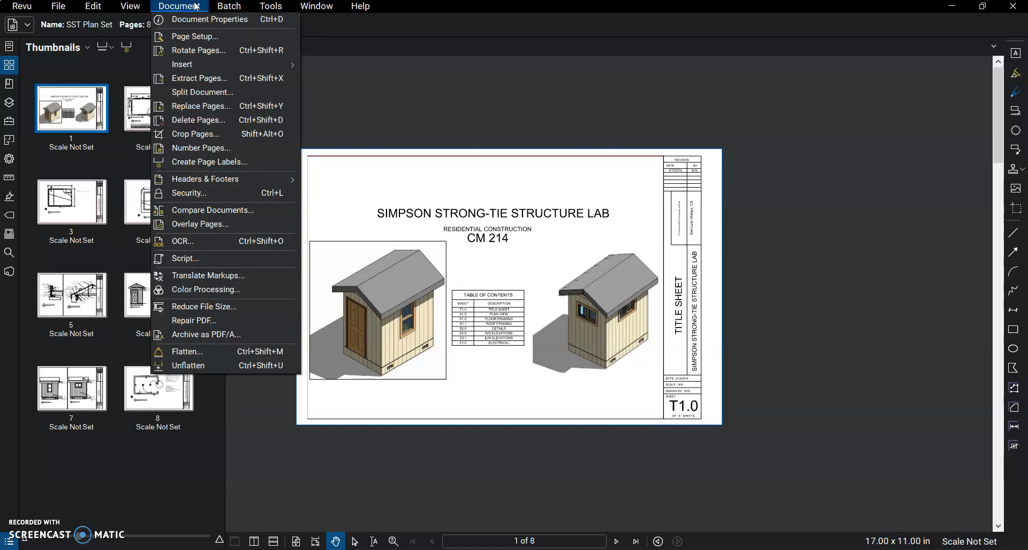
pyautogui.moveTo(229, 244)
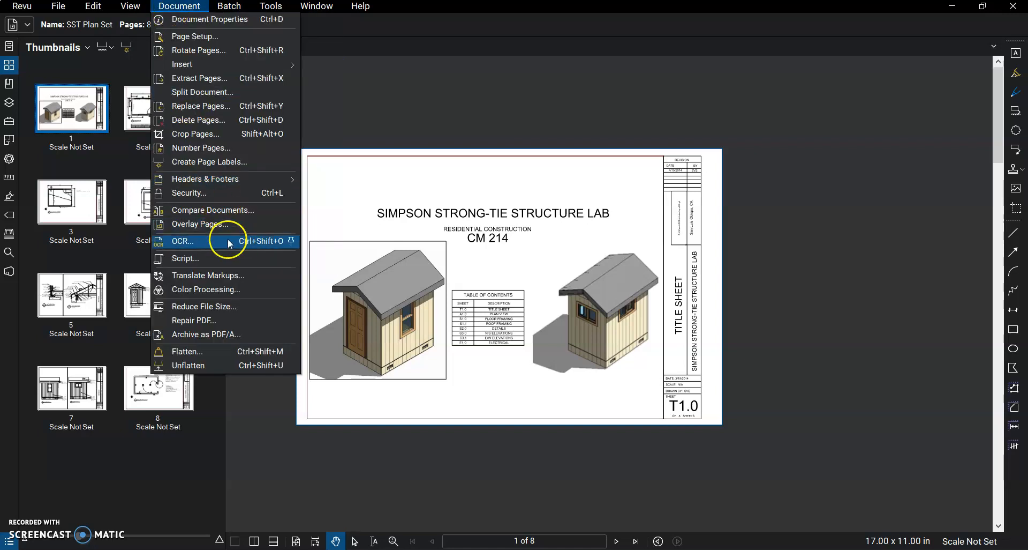
pyautogui.click(183, 241)
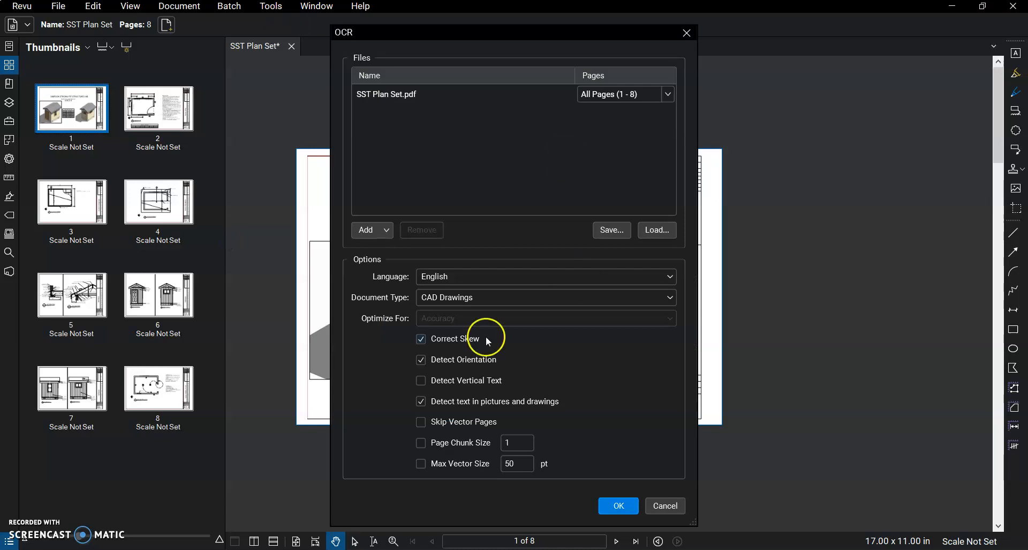
pyautogui.click(547, 297)
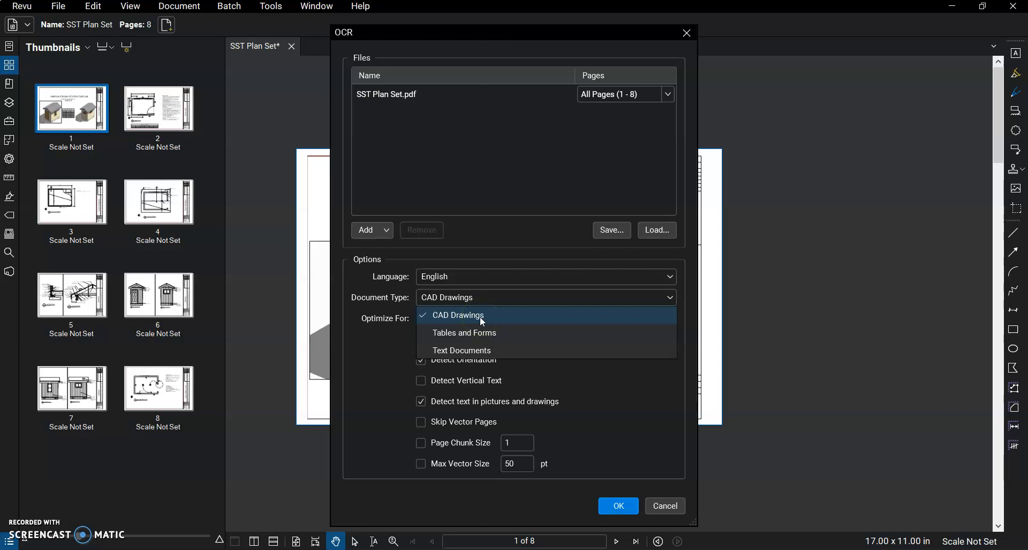
pyautogui.moveTo(524, 333)
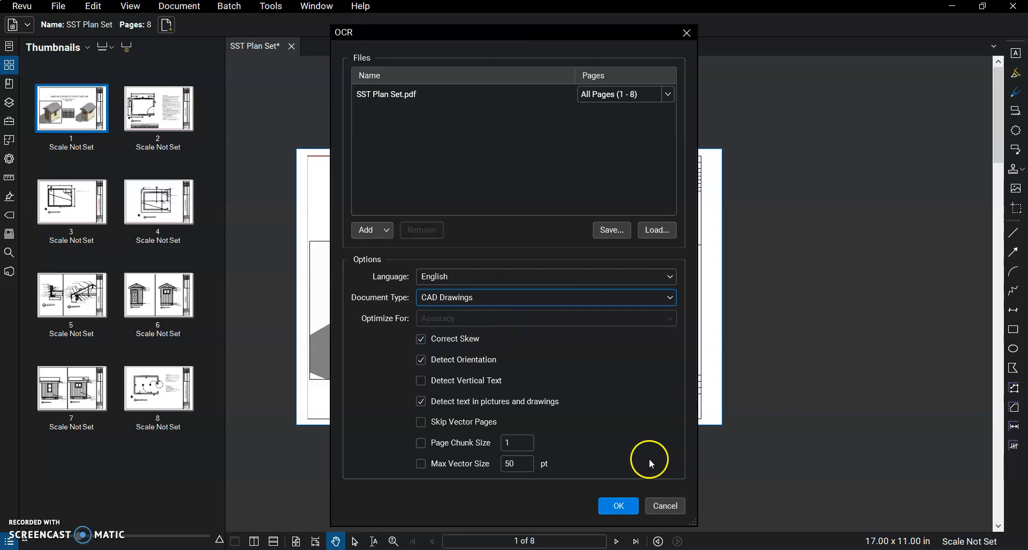
pyautogui.click(618, 506)
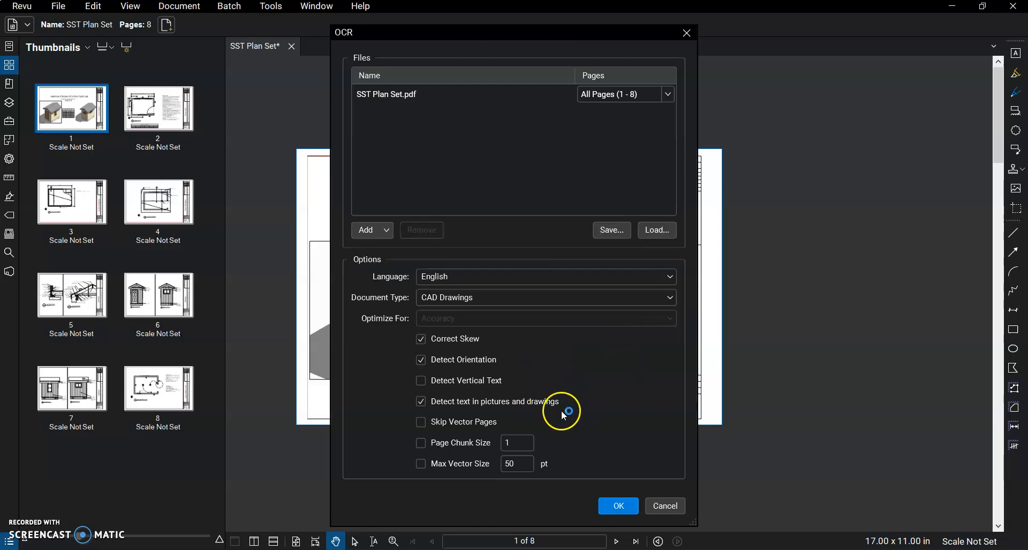
# Step: Start OCR on all 8 pages of SST Plan Set and let it process
pyautogui.click(619, 506)
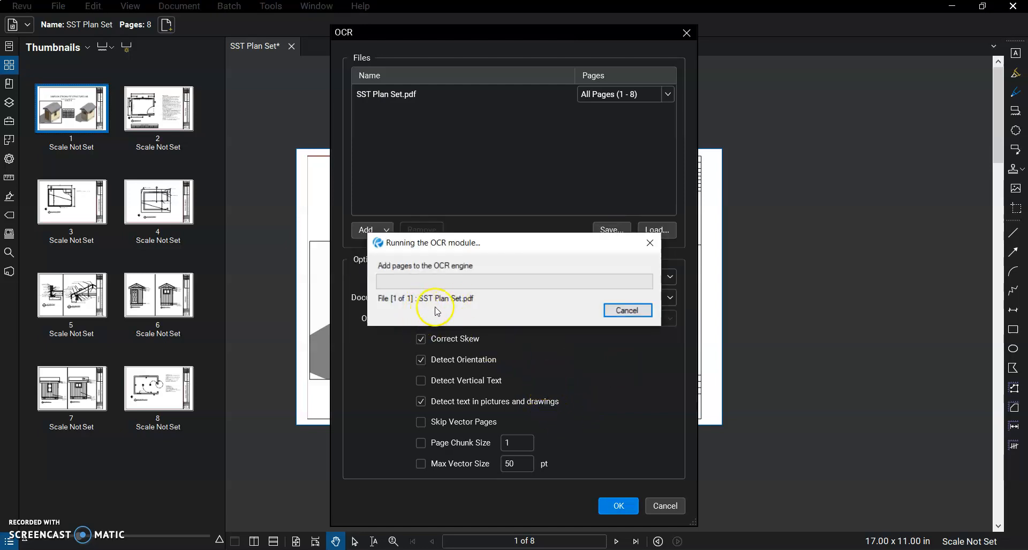
pyautogui.moveTo(410, 322)
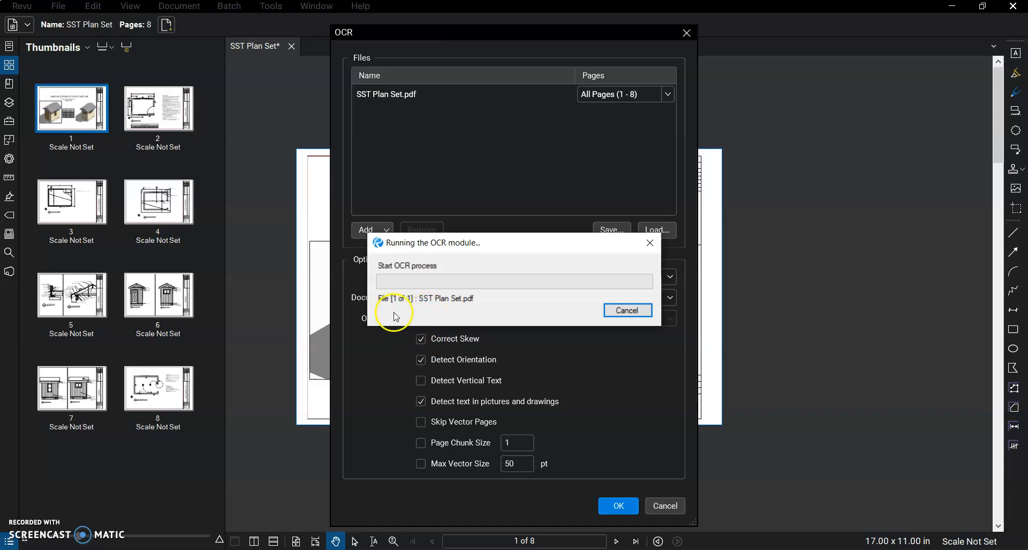
pyautogui.moveTo(424, 322)
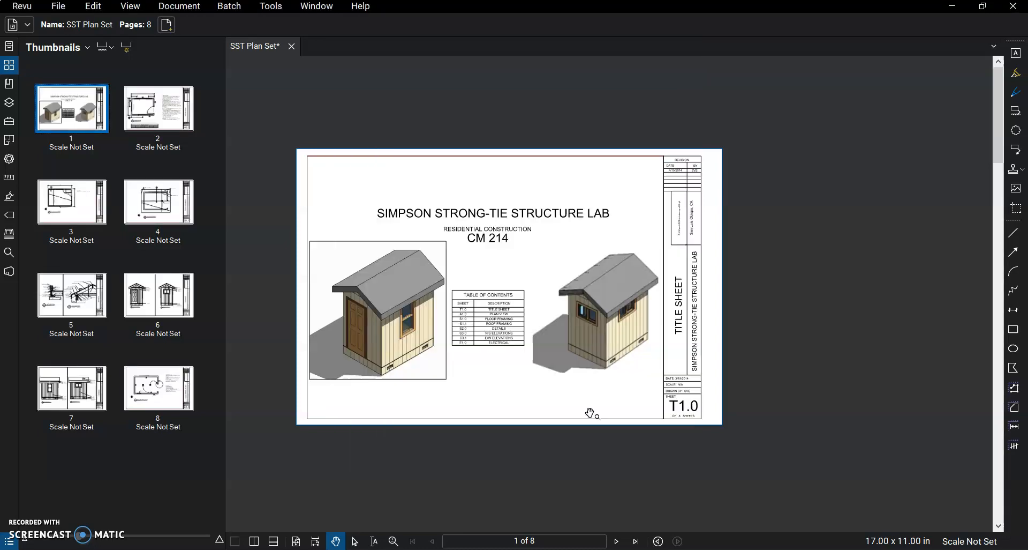
pyautogui.moveTo(22, 269)
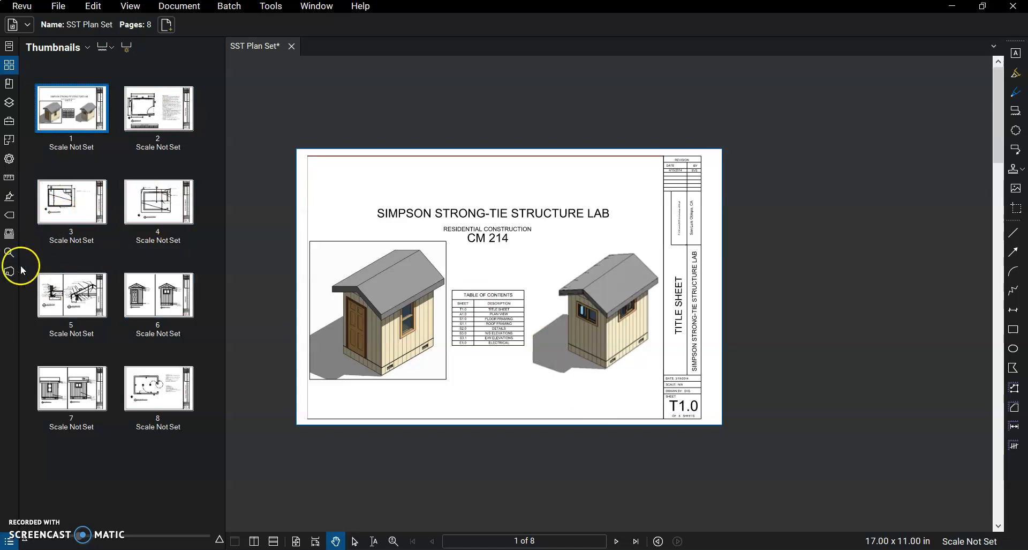
# Step: Show the Search panel in Text search mode for the current document
pyautogui.click(8, 253)
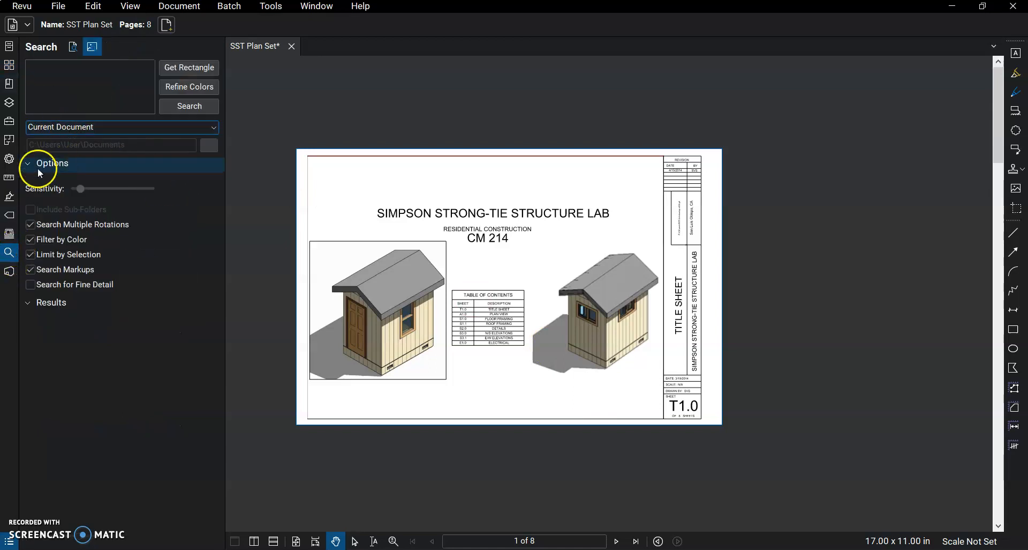
pyautogui.click(73, 46)
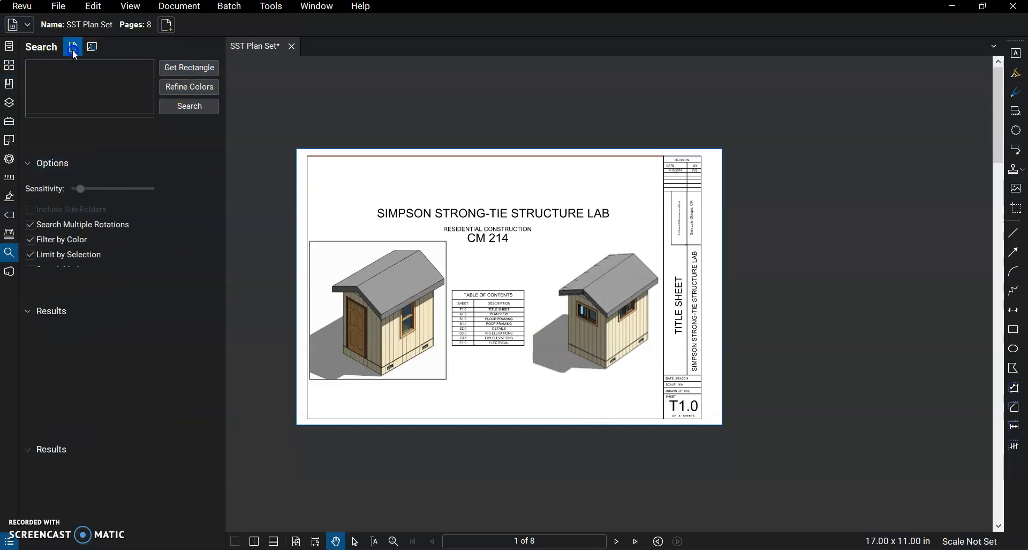
pyautogui.click(73, 47)
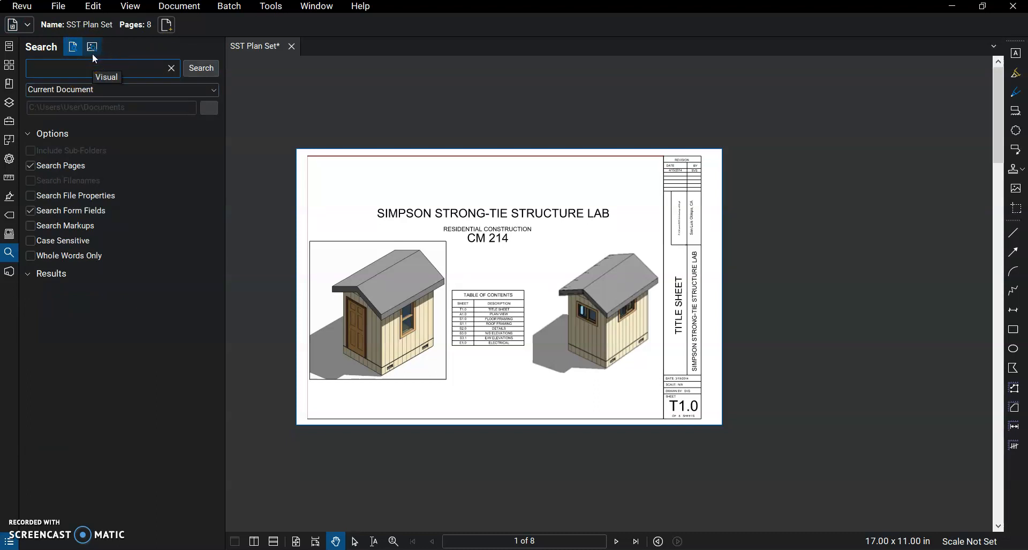
# Step: Search for 'simpson' (14 results) and view the matches on pages 3, 5 and 2
pyautogui.write('simpson')
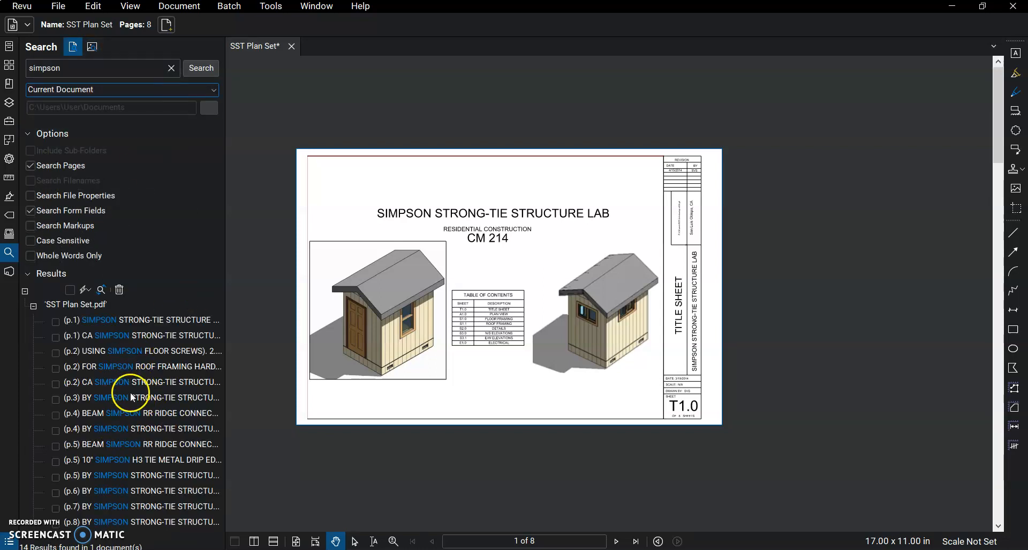
pyautogui.click(134, 398)
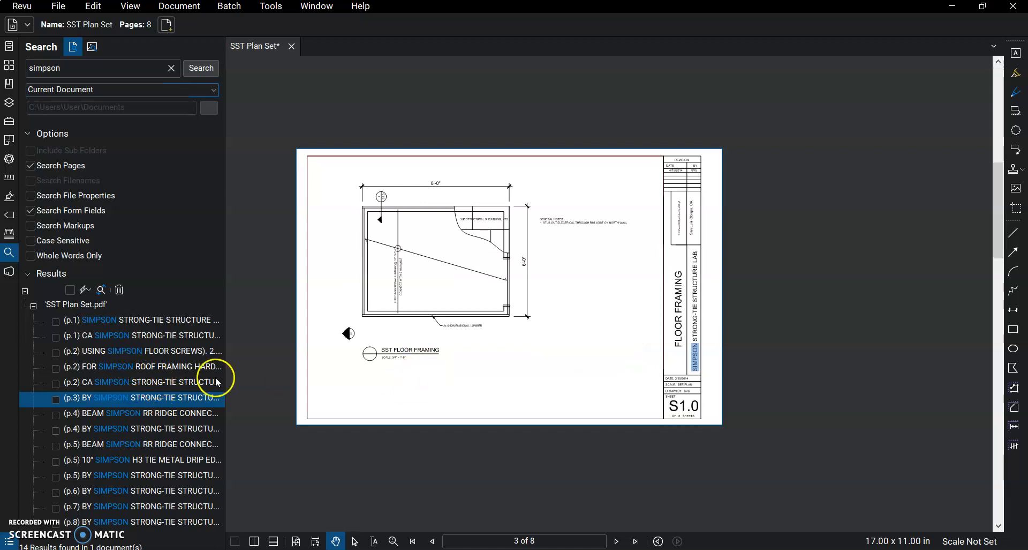
pyautogui.click(133, 459)
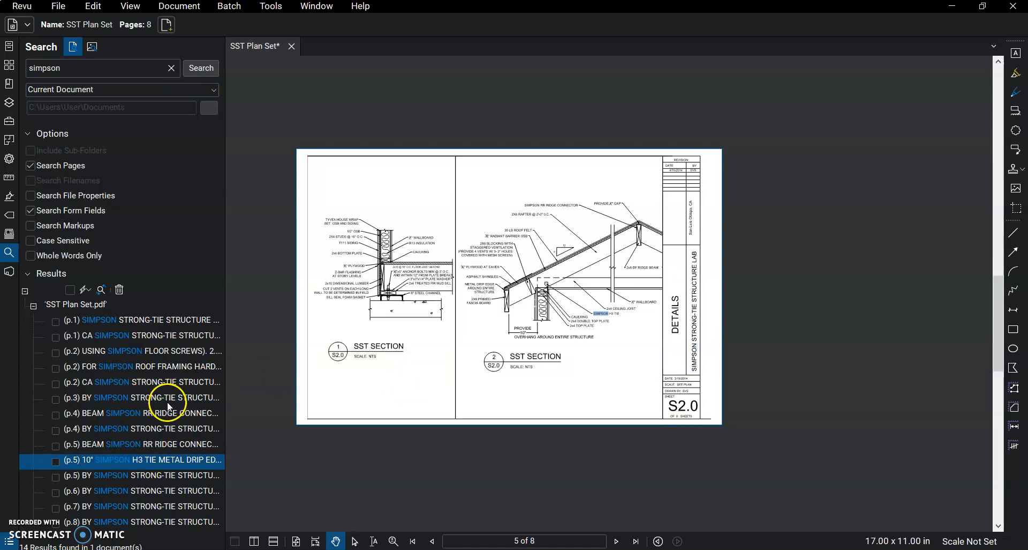
pyautogui.click(129, 350)
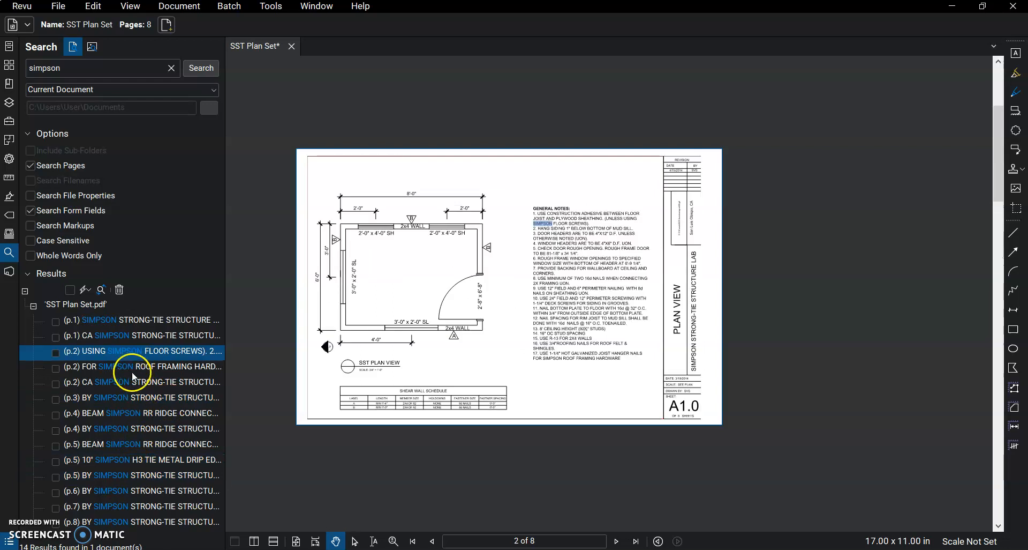